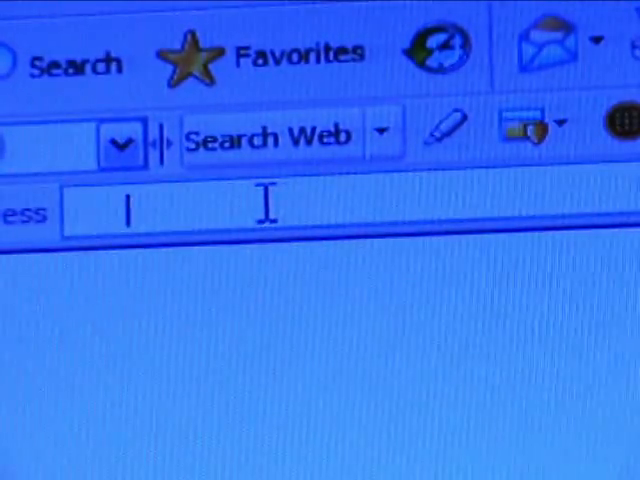
# - Open download.com and search for 'pspwxp' to list PspWxp 1.02
pyautogui.write('downloa')
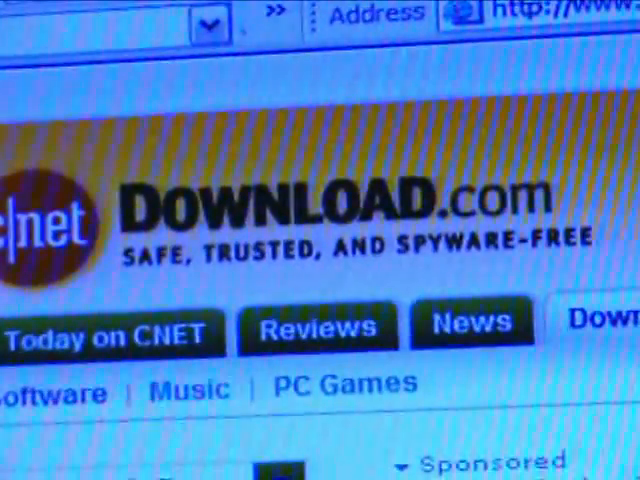
pyautogui.scroll(-3)
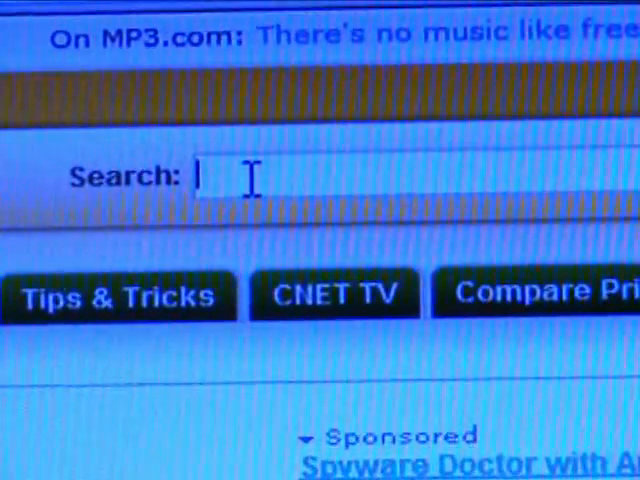
pyautogui.write('psp')
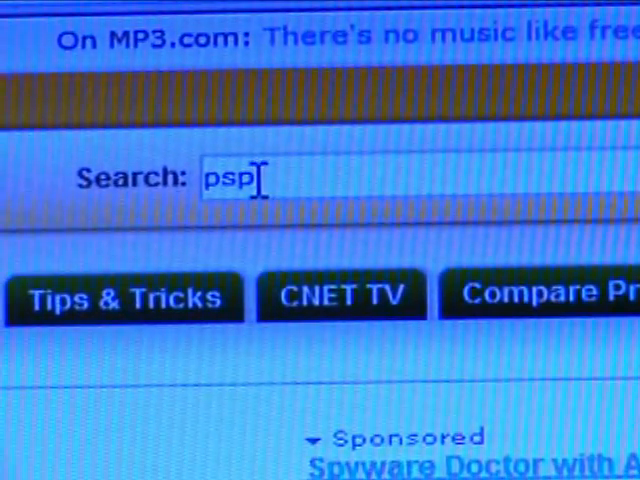
pyautogui.write('wxp')
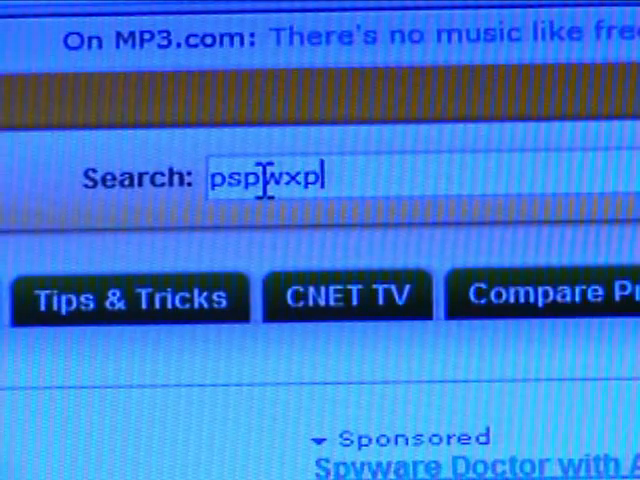
pyautogui.press('Return')
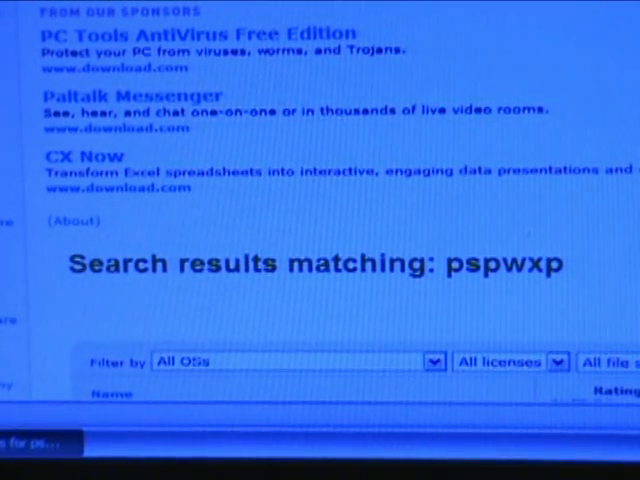
pyautogui.scroll(-3)
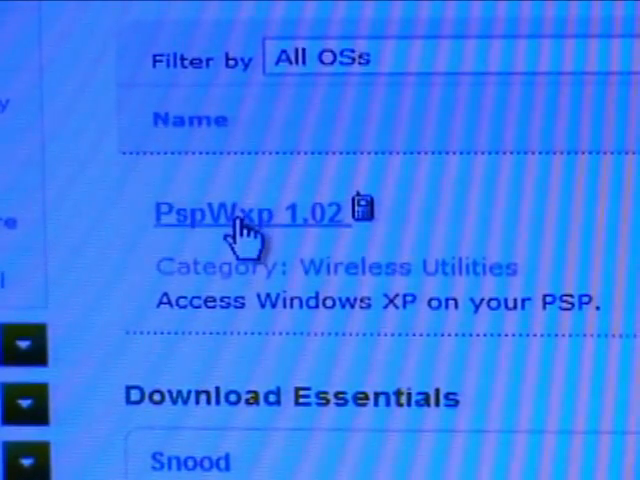
# - Open the PspWxp 1.02 page, choose Download Now, and pick Save
pyautogui.click(251, 213)
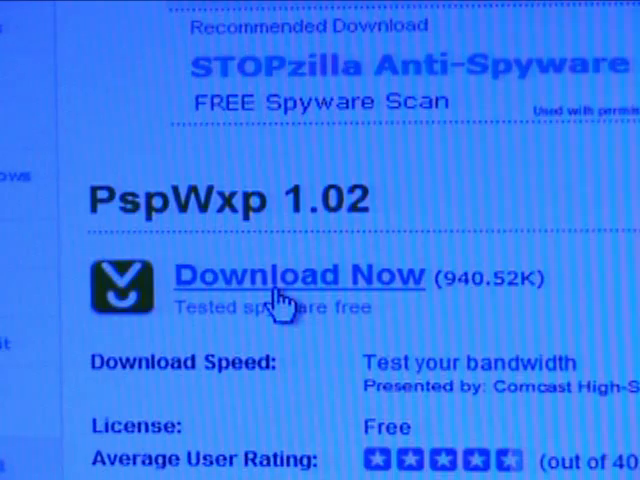
pyautogui.click(296, 276)
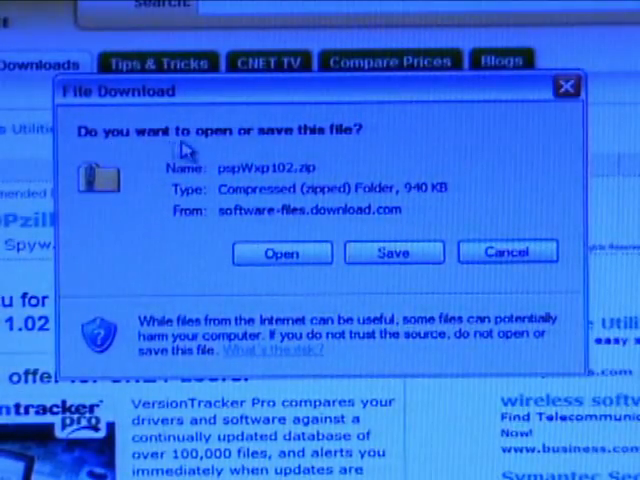
pyautogui.moveTo(385, 145)
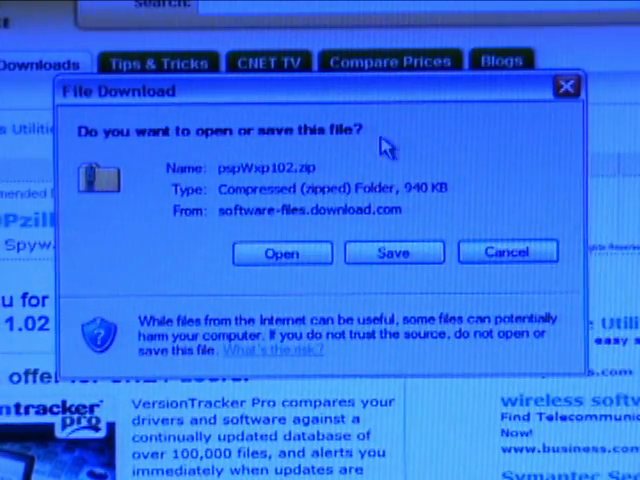
pyautogui.moveTo(357, 252)
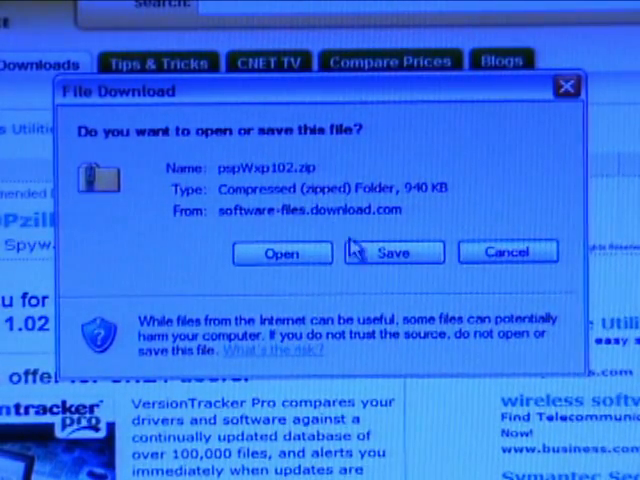
pyautogui.click(394, 252)
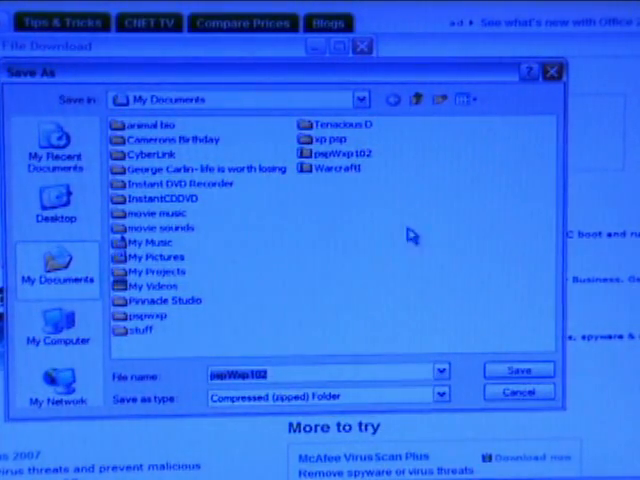
pyautogui.moveTo(435, 340)
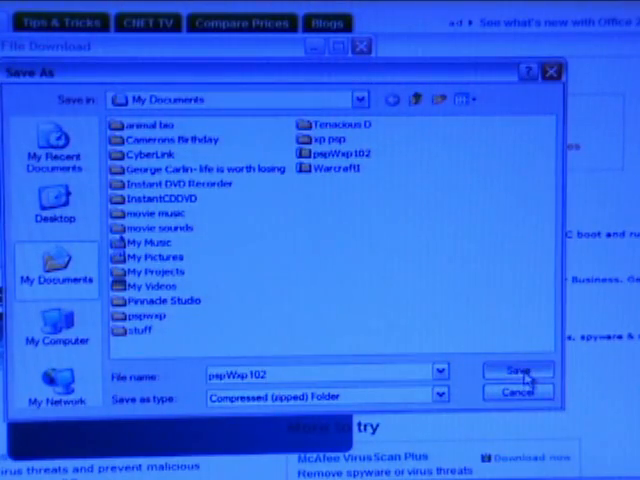
# - Save pspWxp102 in My Documents, overwriting the existing copy
pyautogui.click(518, 371)
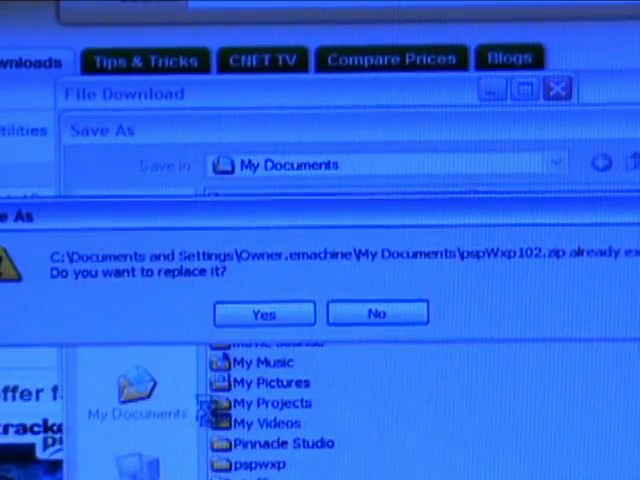
pyautogui.click(263, 313)
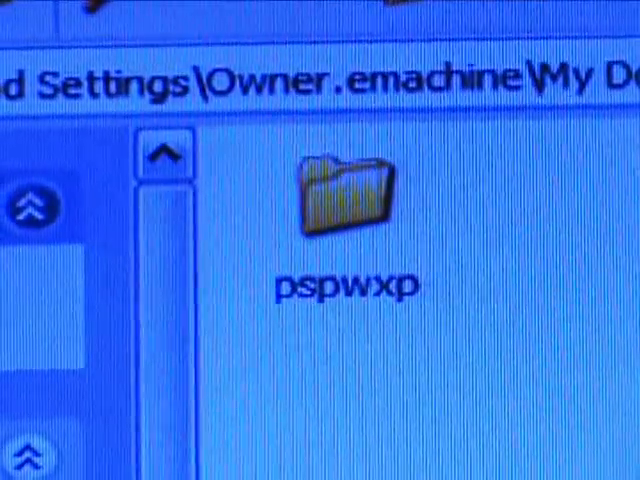
# - Open the pspwxp folder in the archive and start Extract all files
pyautogui.doubleClick(345, 195)
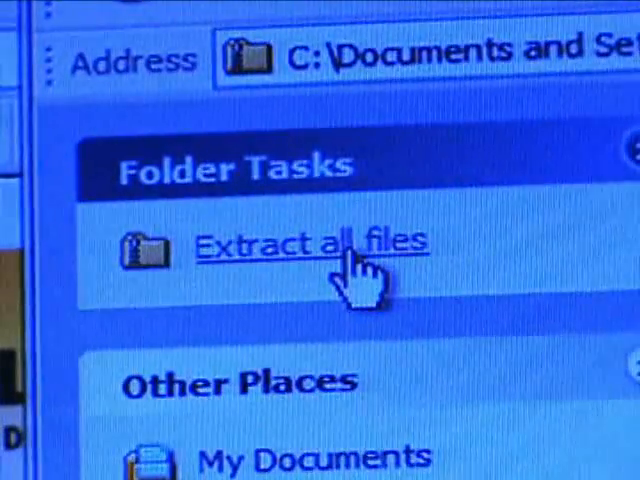
pyautogui.click(300, 242)
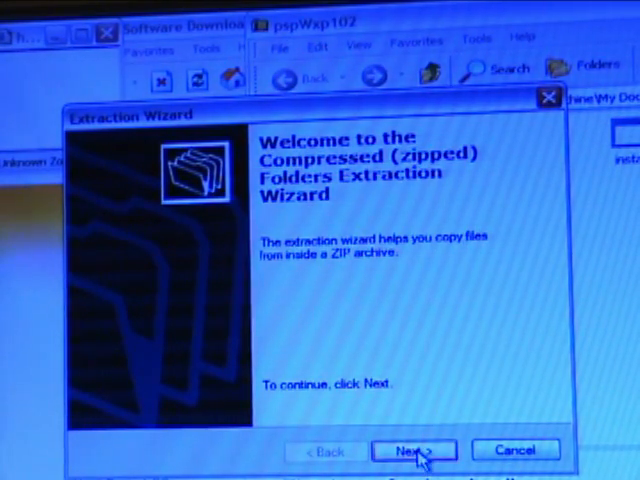
# - Run the Extraction Wizard through to Finish, extracting into a pspWxp102 folder
pyautogui.click(413, 451)
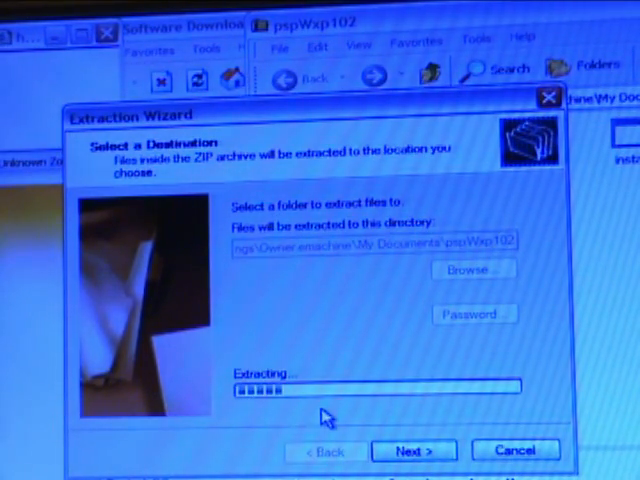
pyautogui.moveTo(448, 398)
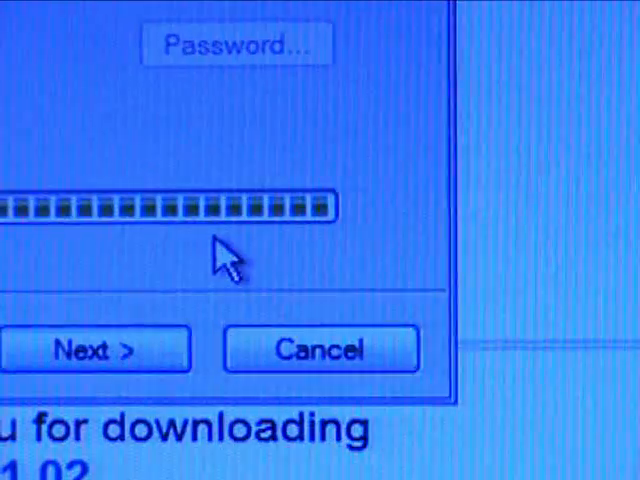
pyautogui.click(97, 349)
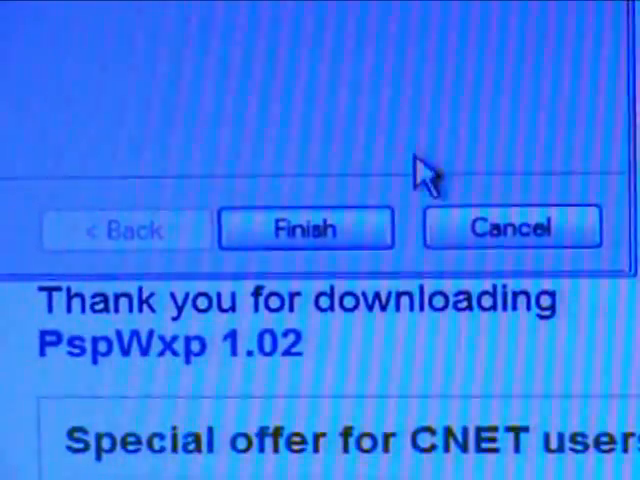
pyautogui.click(305, 228)
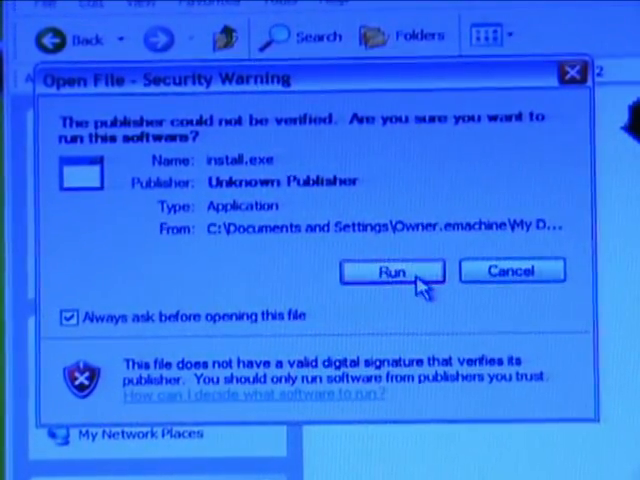
# - Run the unverified installer, select drive j:, and confirm installing pspWxp
pyautogui.click(390, 271)
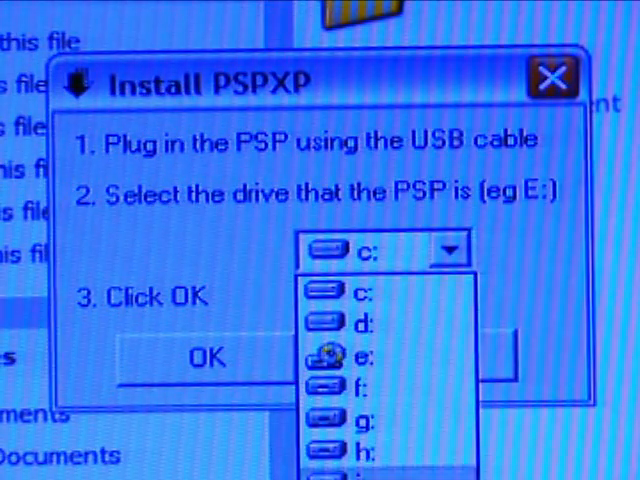
pyautogui.click(360, 385)
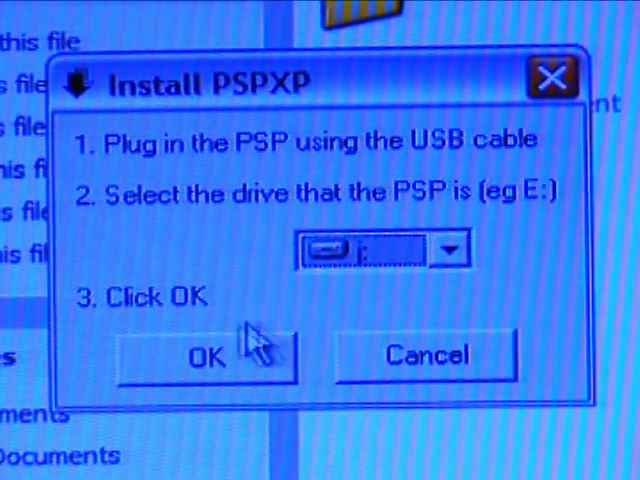
pyautogui.click(208, 354)
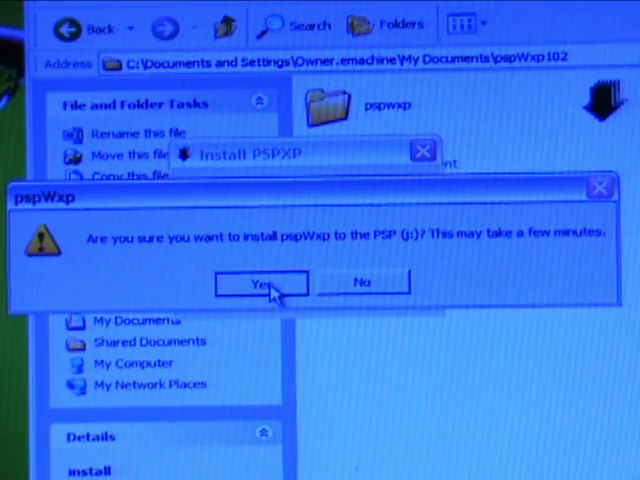
pyautogui.click(261, 283)
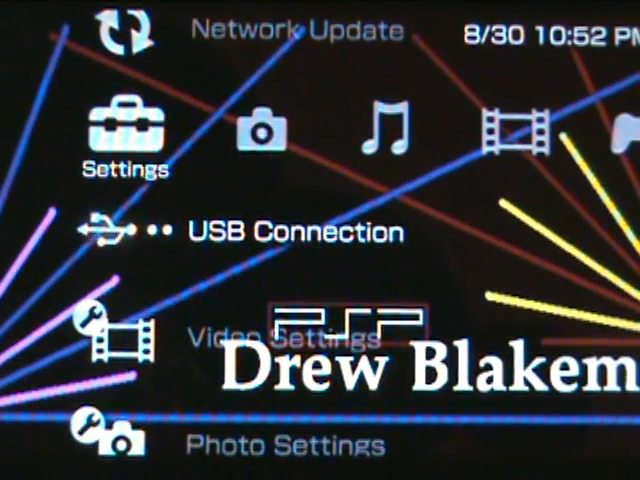
# - Scroll the PSP XMB from Settings over to the Game category
pyautogui.scroll(-3)
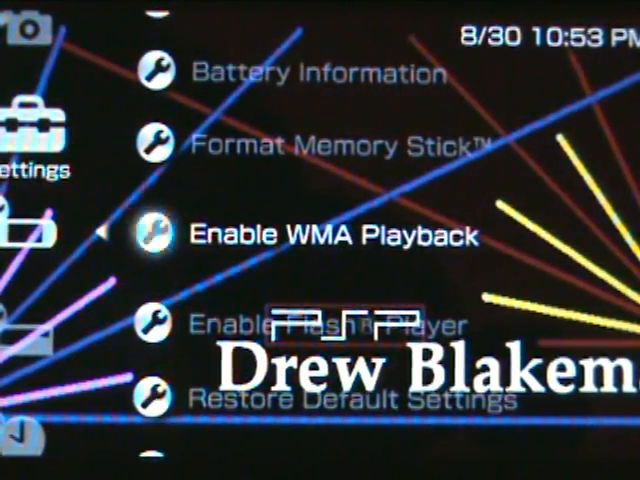
pyautogui.scroll(-3)
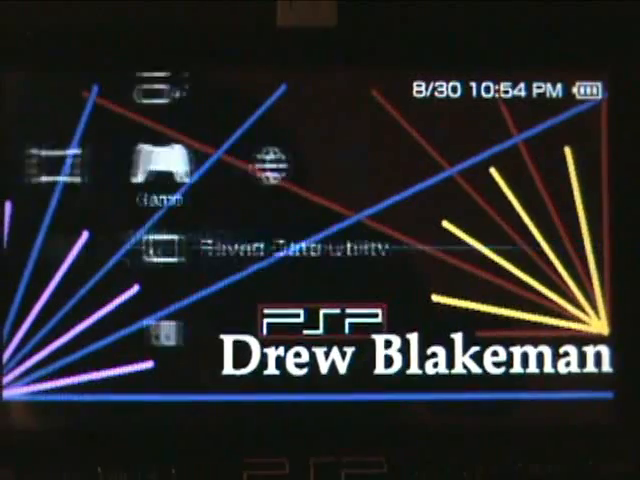
# - Fill the PSP browser address with file:/pspwxp/index.htm from history
pyautogui.hscroll(3)
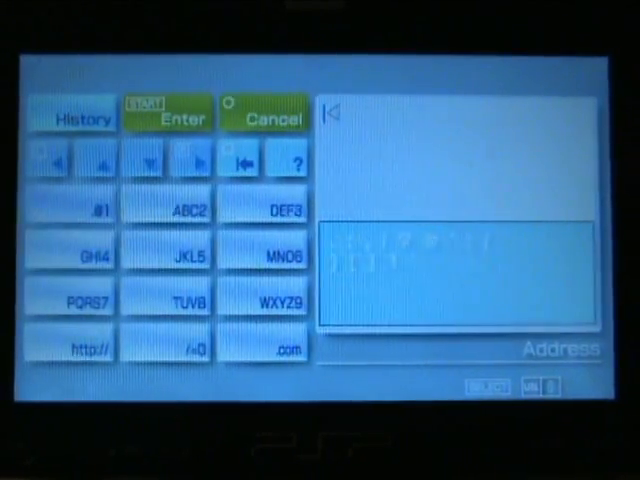
pyautogui.click(80, 120)
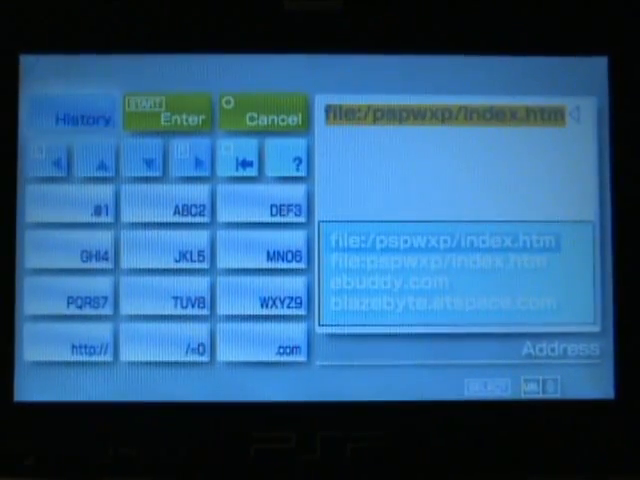